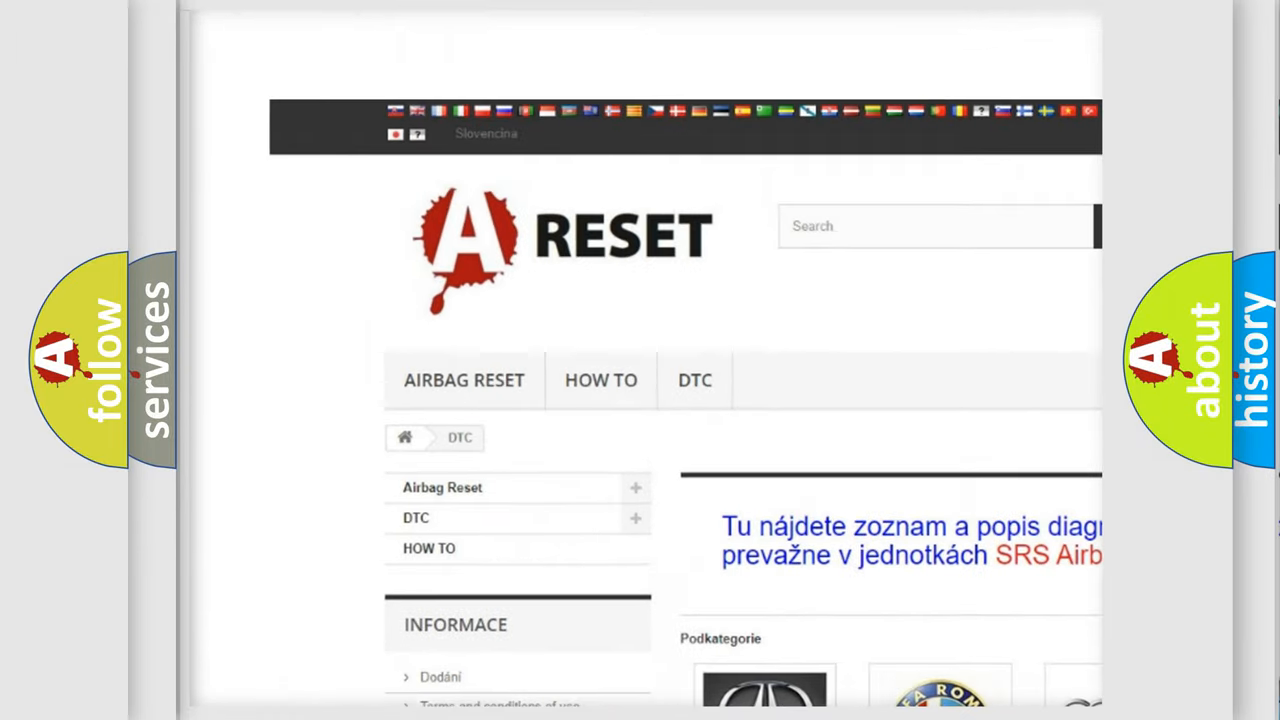
Step: Open the Lincoln DTC page and review its code subcategories from 14 through the B12 codes
scroll(down, 3)
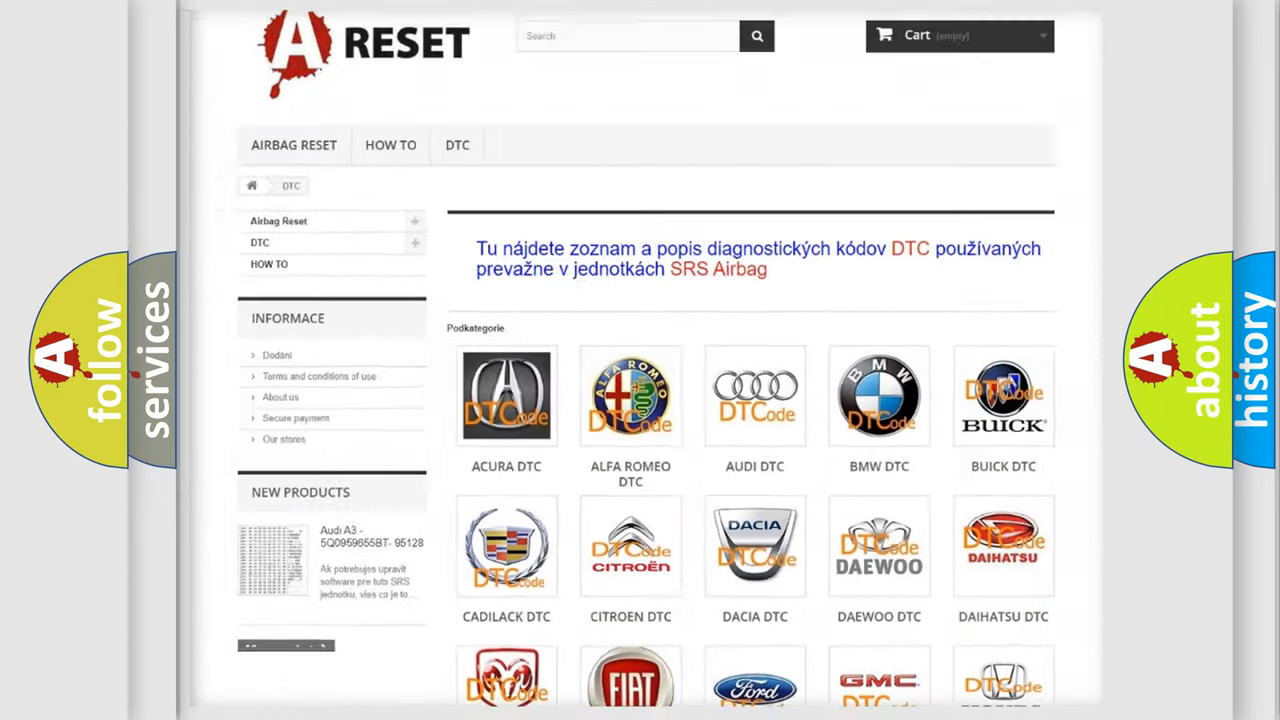
scroll(down, 3)
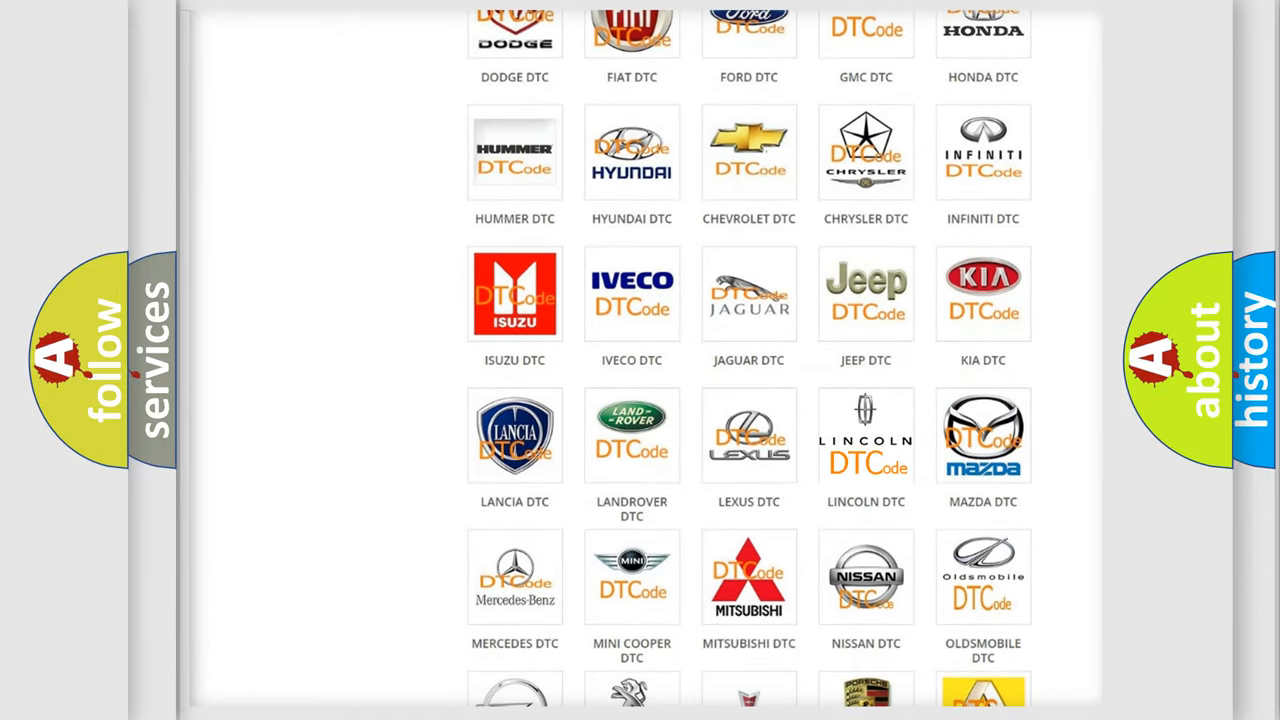
click(866, 435)
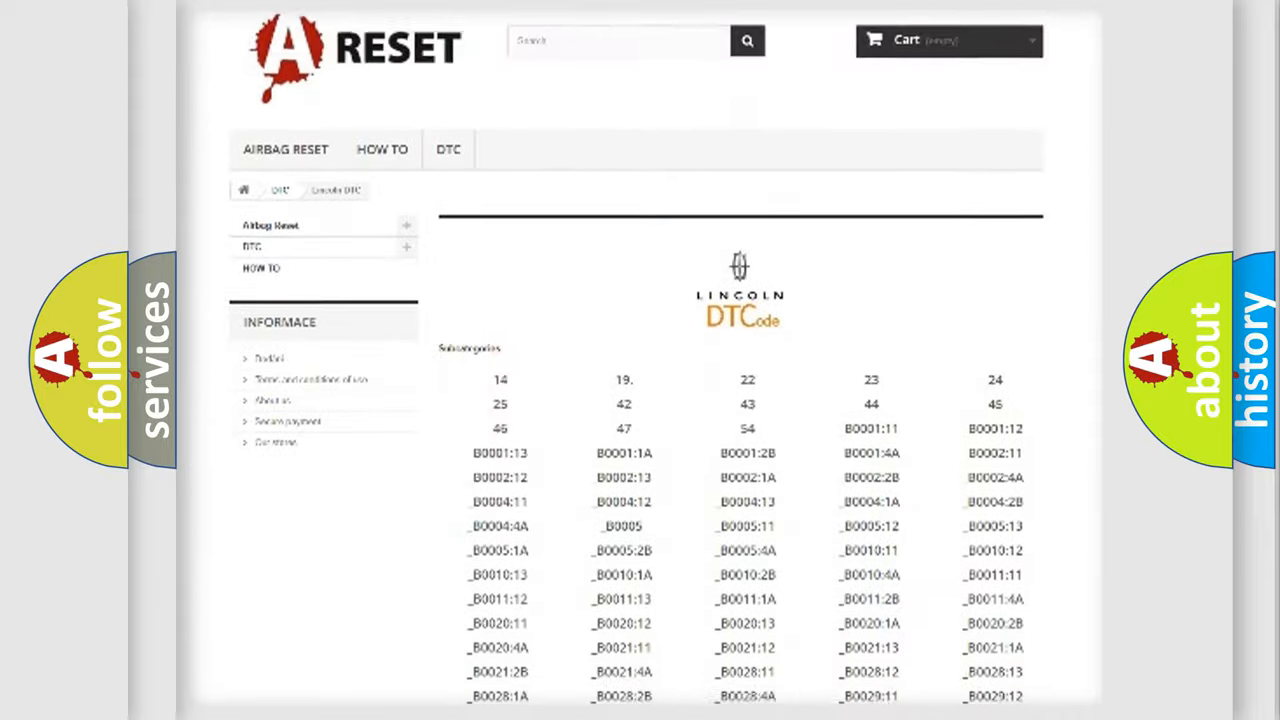
scroll(down, 3)
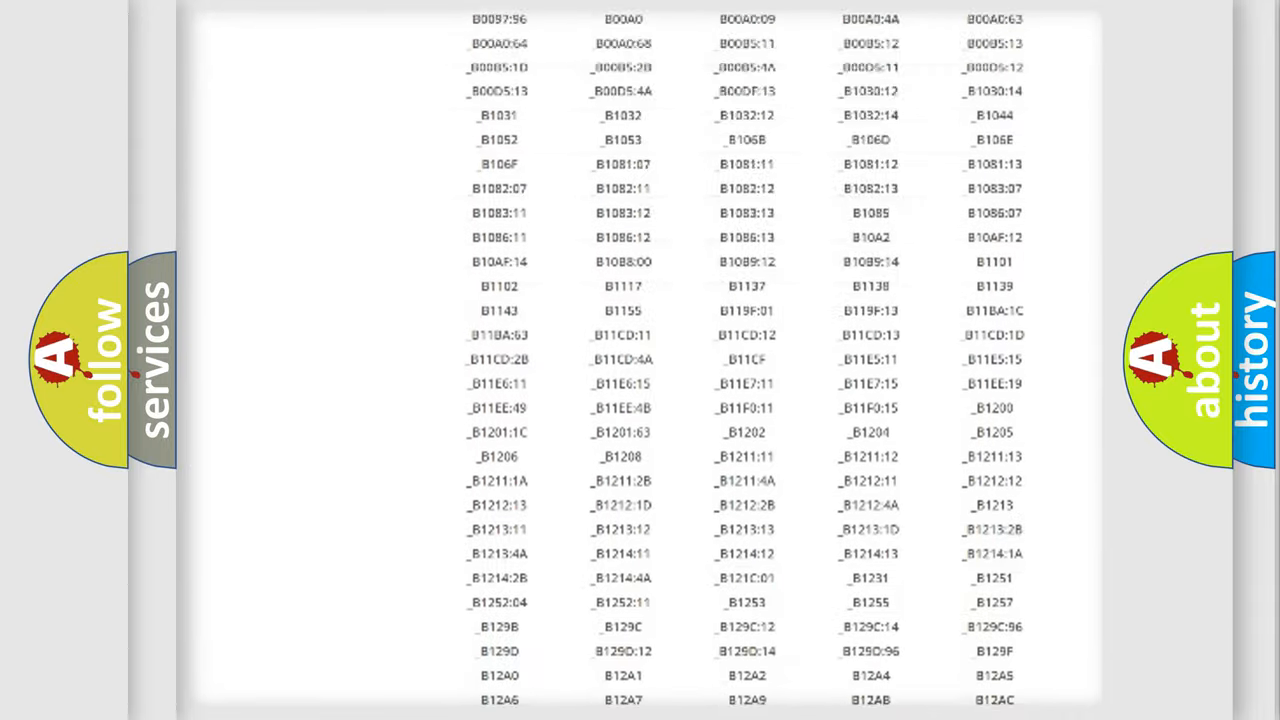
scroll(up, 3)
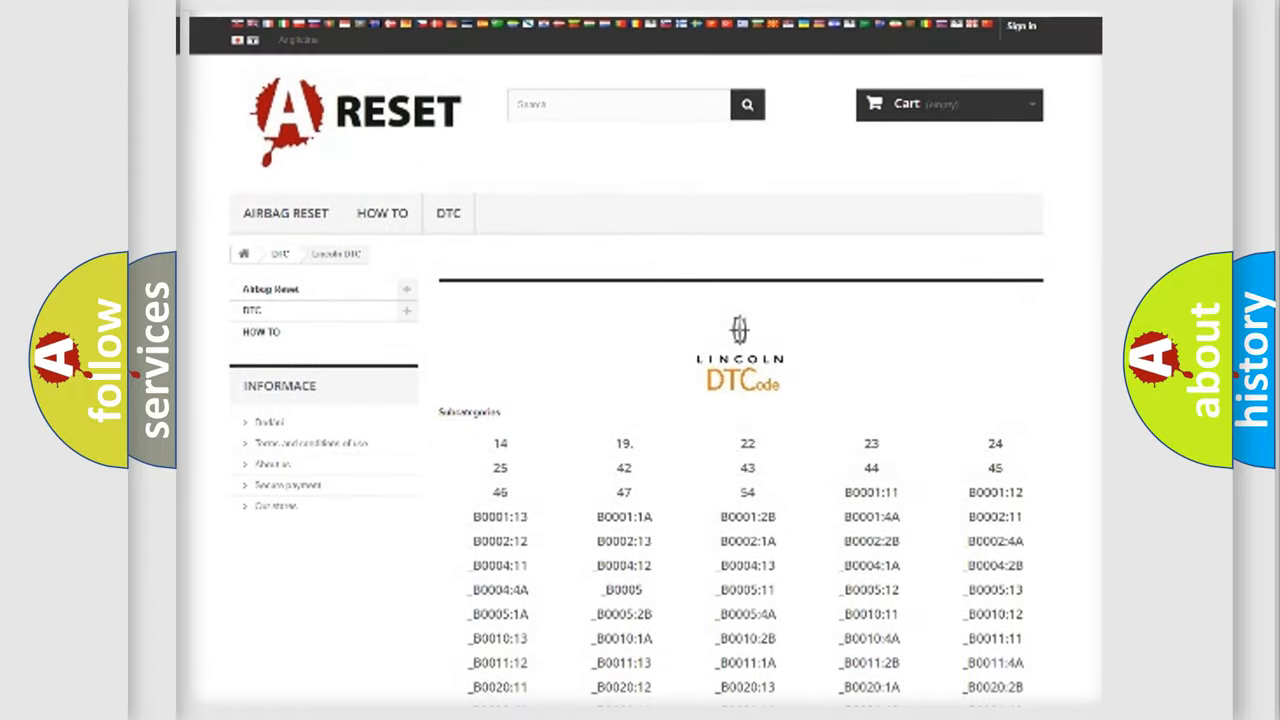